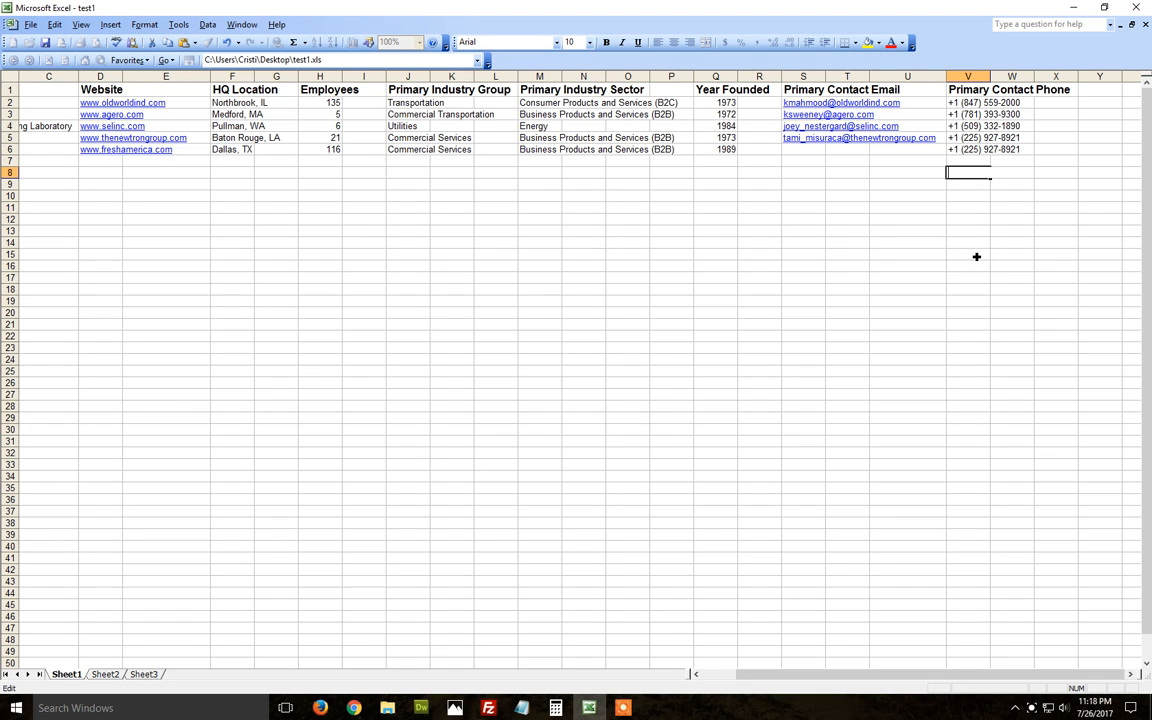
mouse_move(972, 288)
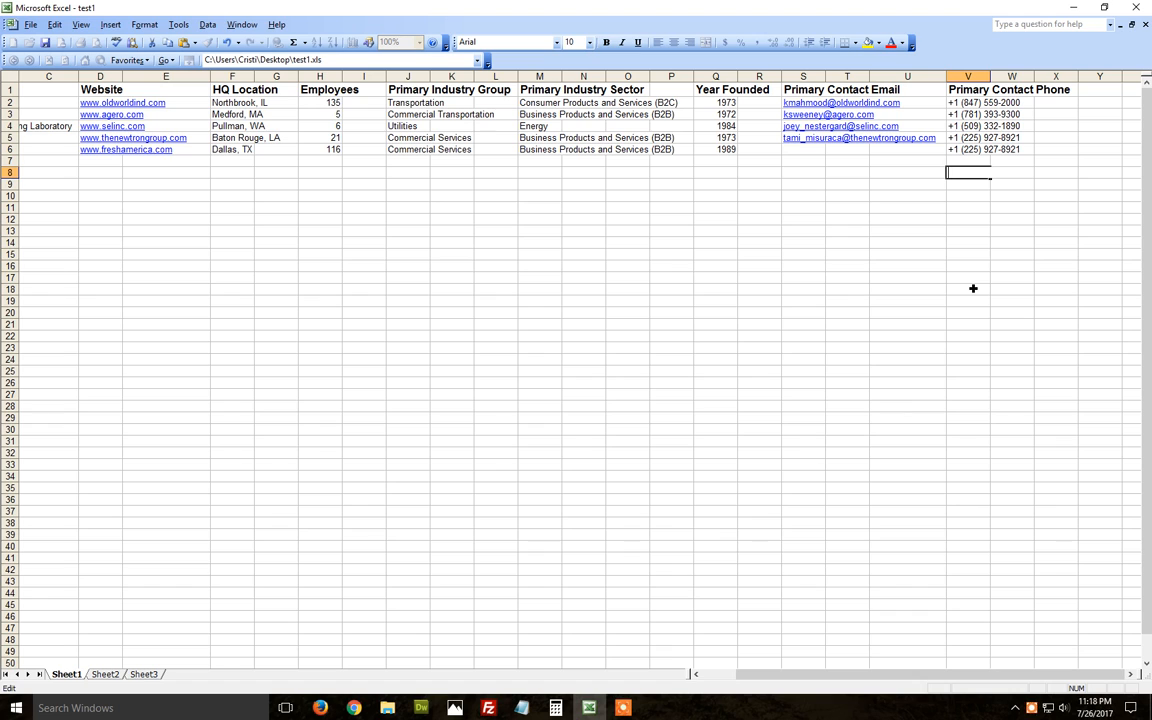
type("+")
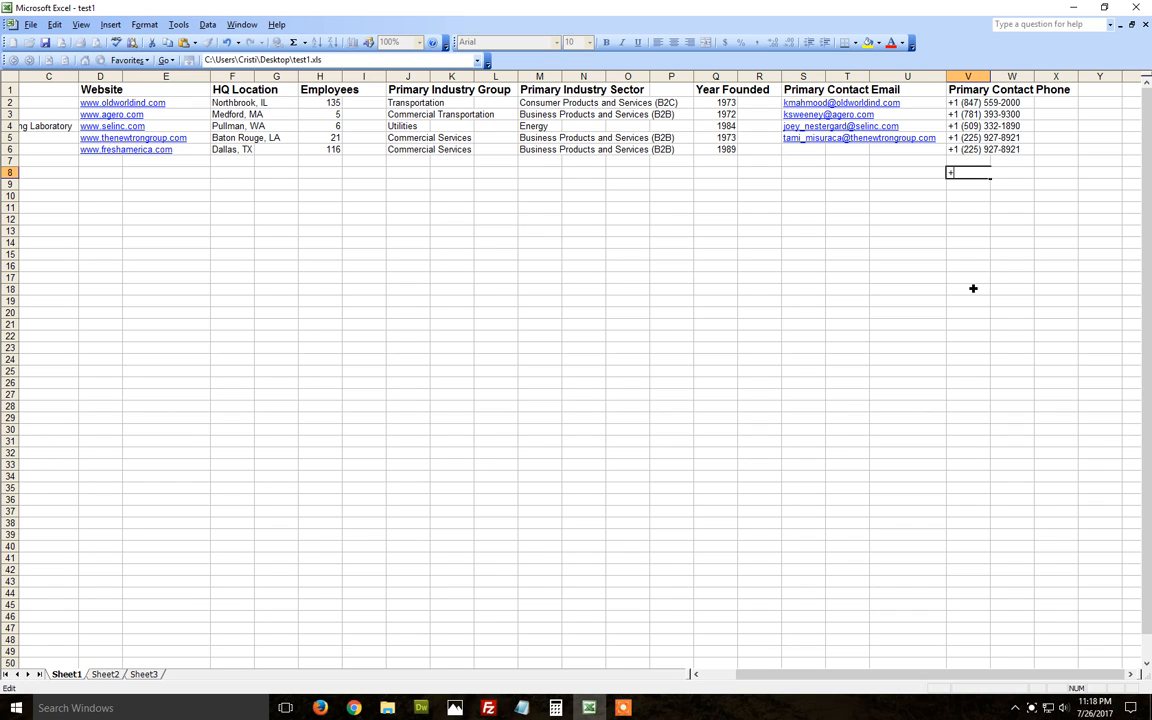
type("1")
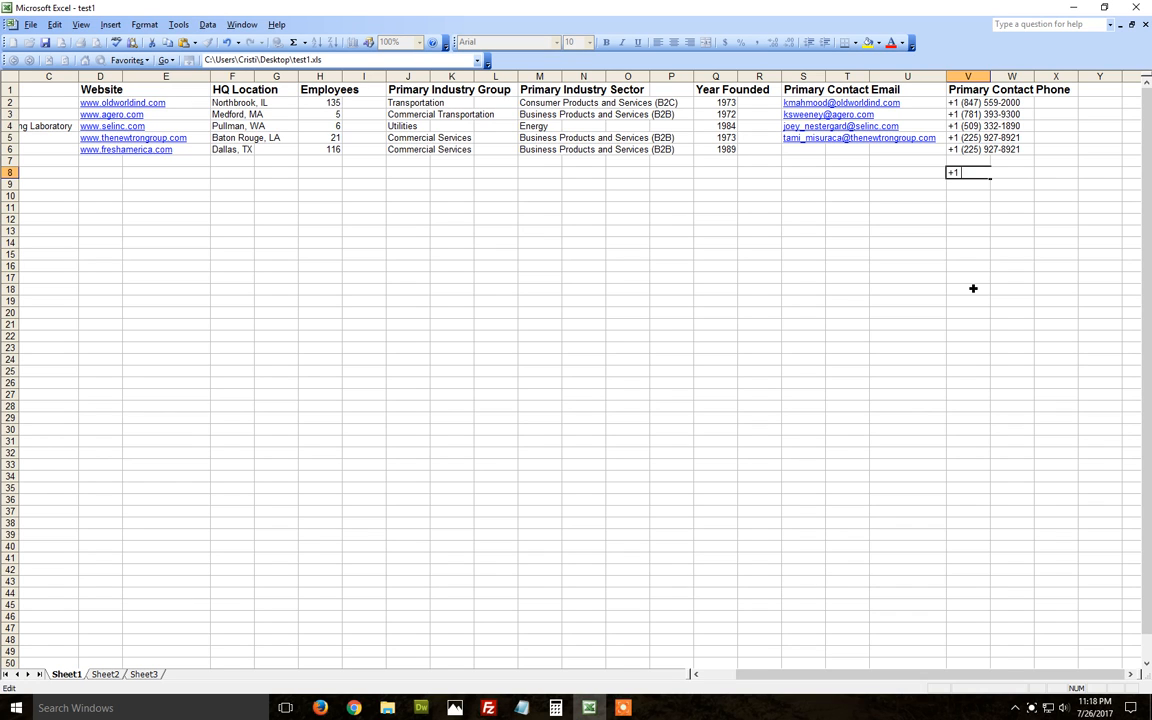
type("(800) 672")
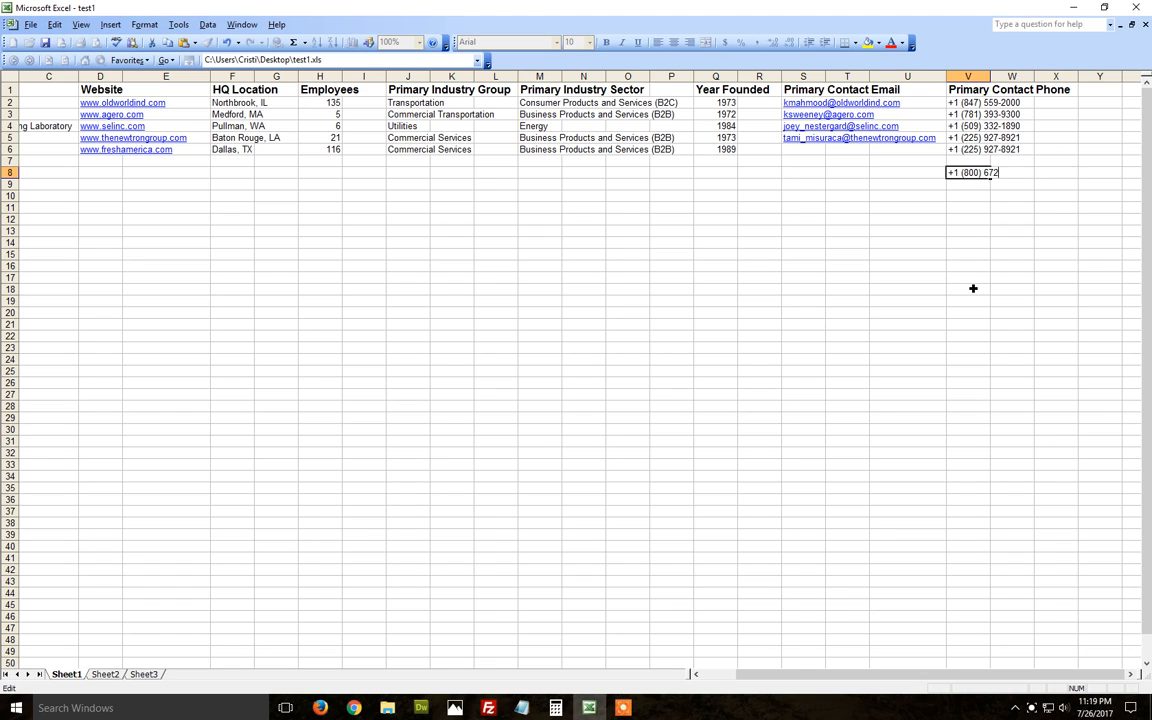
type("-08")
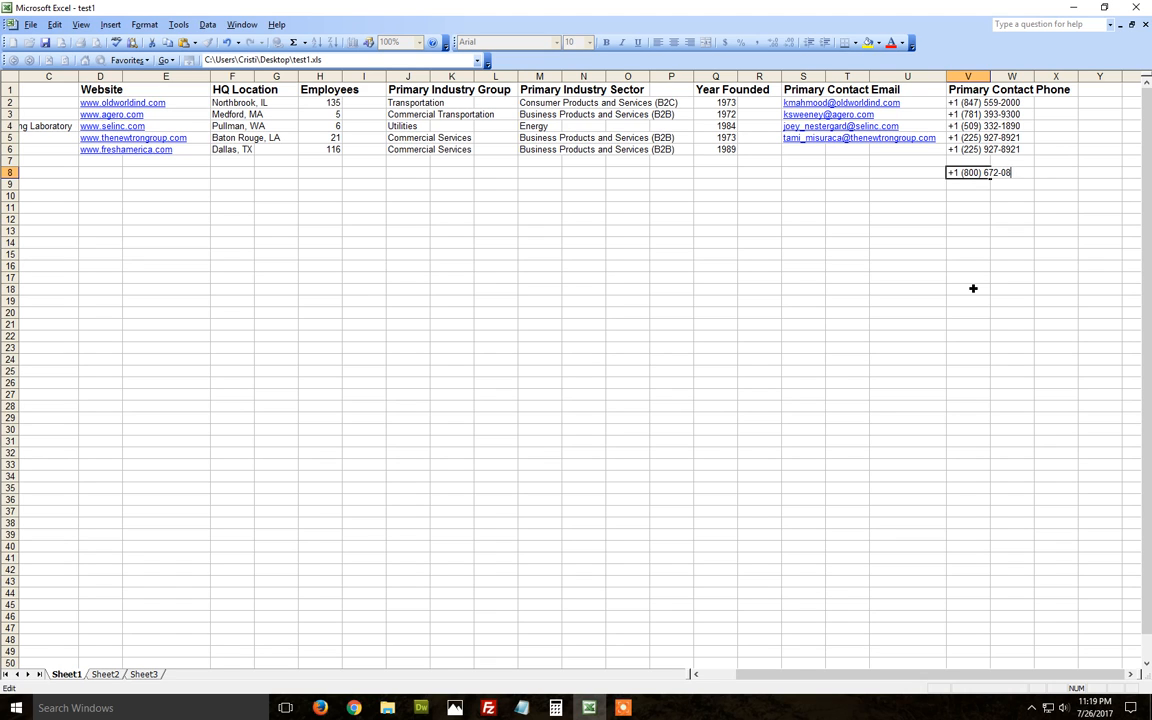
type("69")
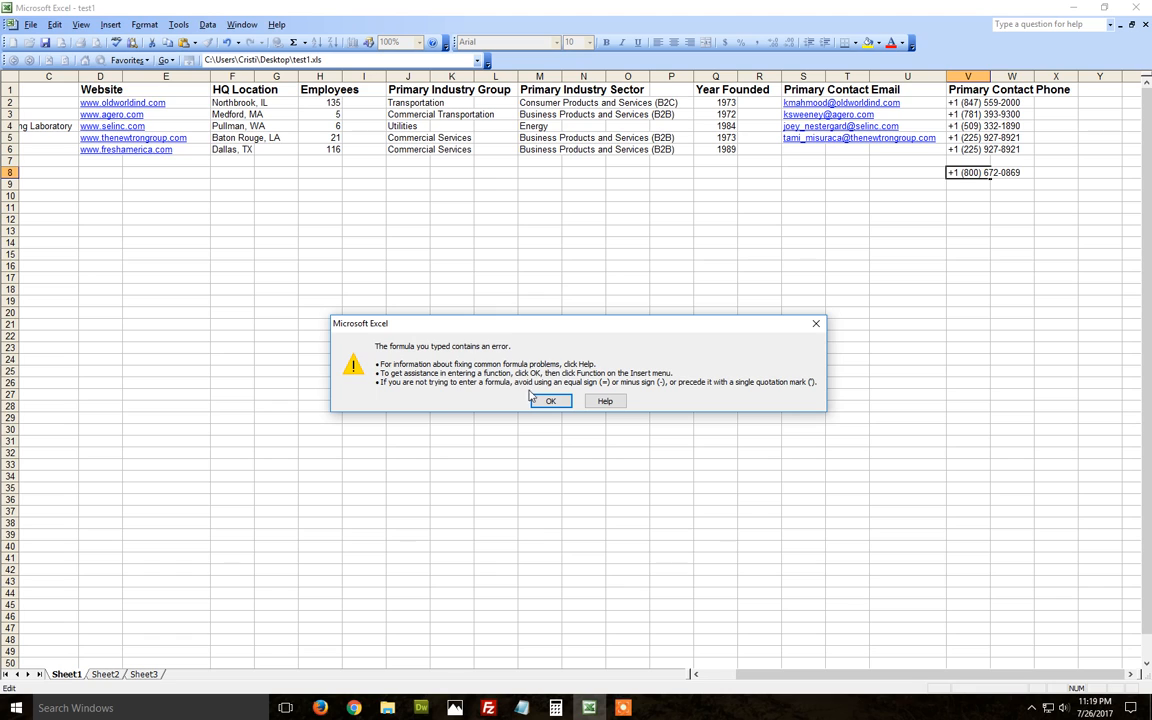
mouse_move(452, 418)
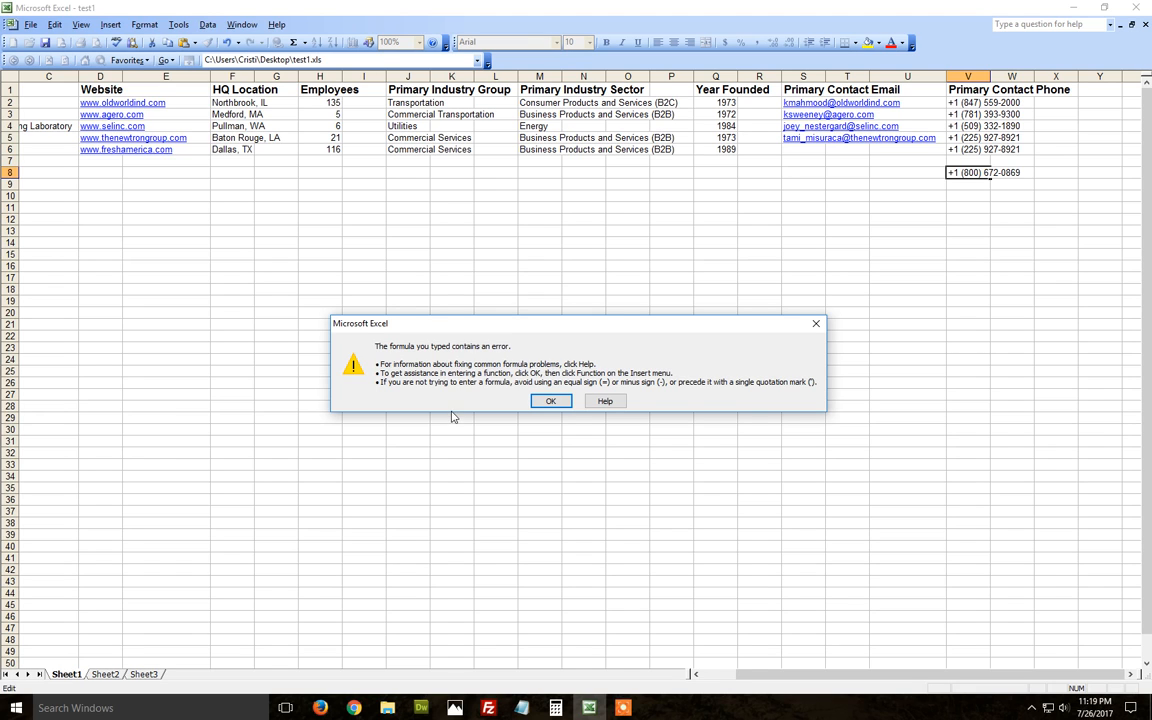
mouse_move(552, 400)
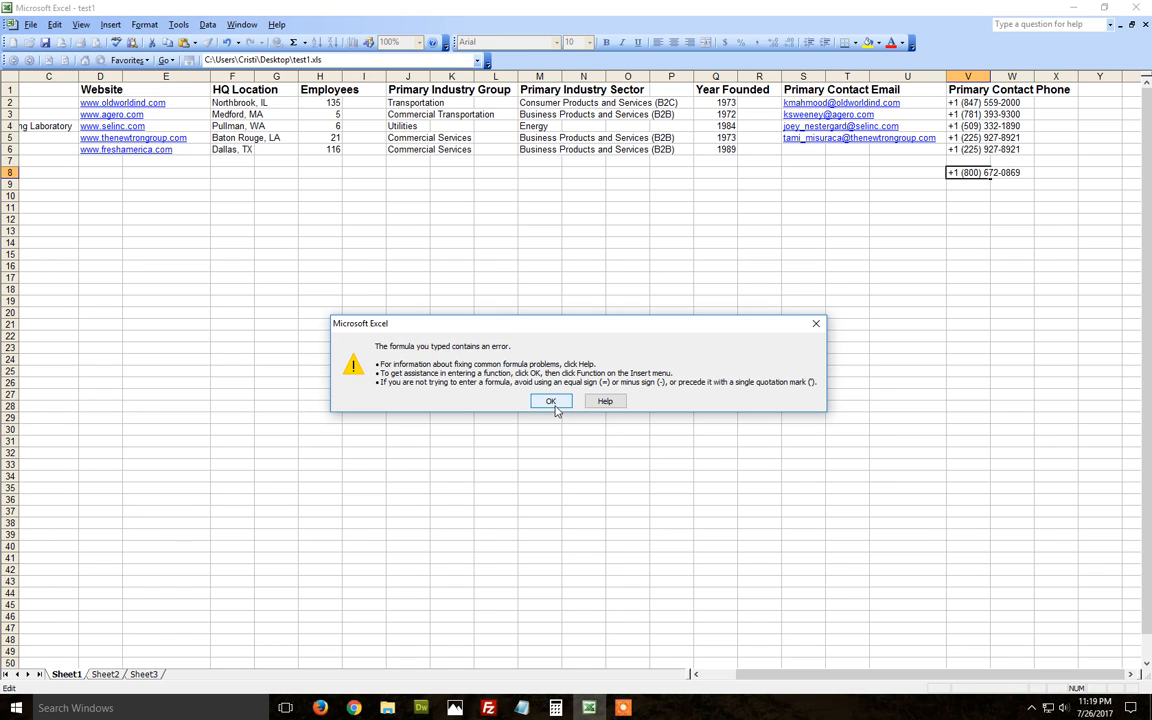
- Acknowledge the 'formula contains an error' warning with OK
left_click(550, 400)
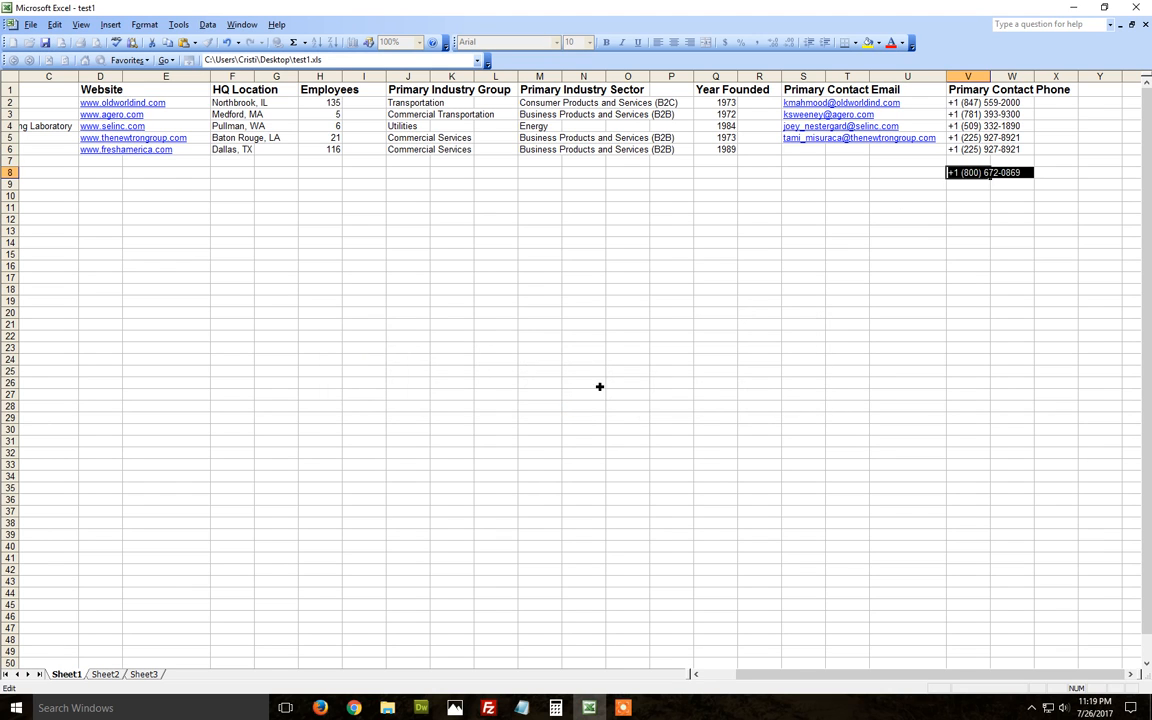
mouse_move(854, 248)
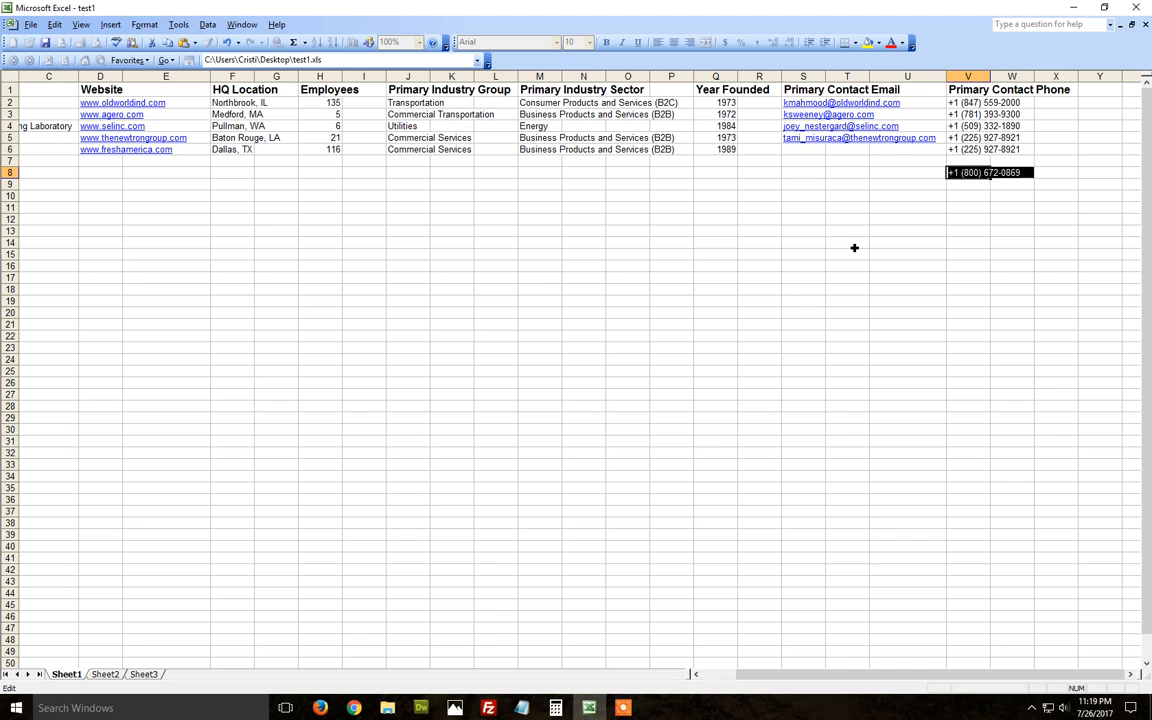
mouse_move(964, 234)
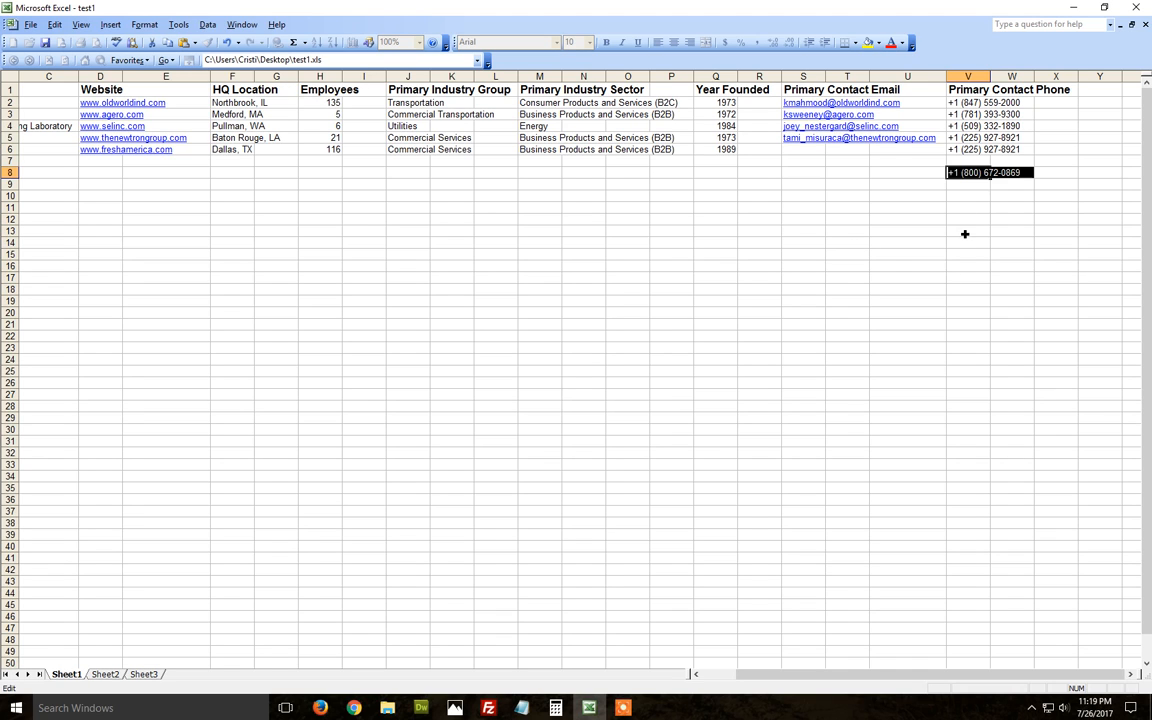
- Cancel the rejected entry so row 8's phone cell is left empty
key("Delete")
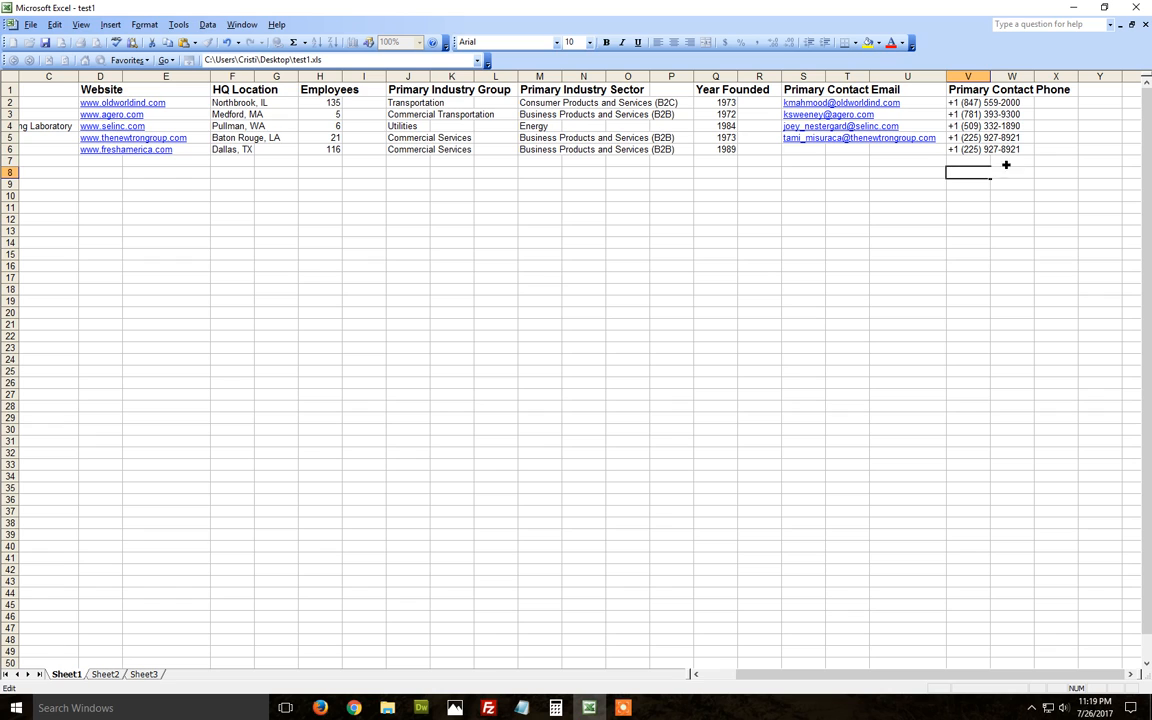
mouse_move(1024, 168)
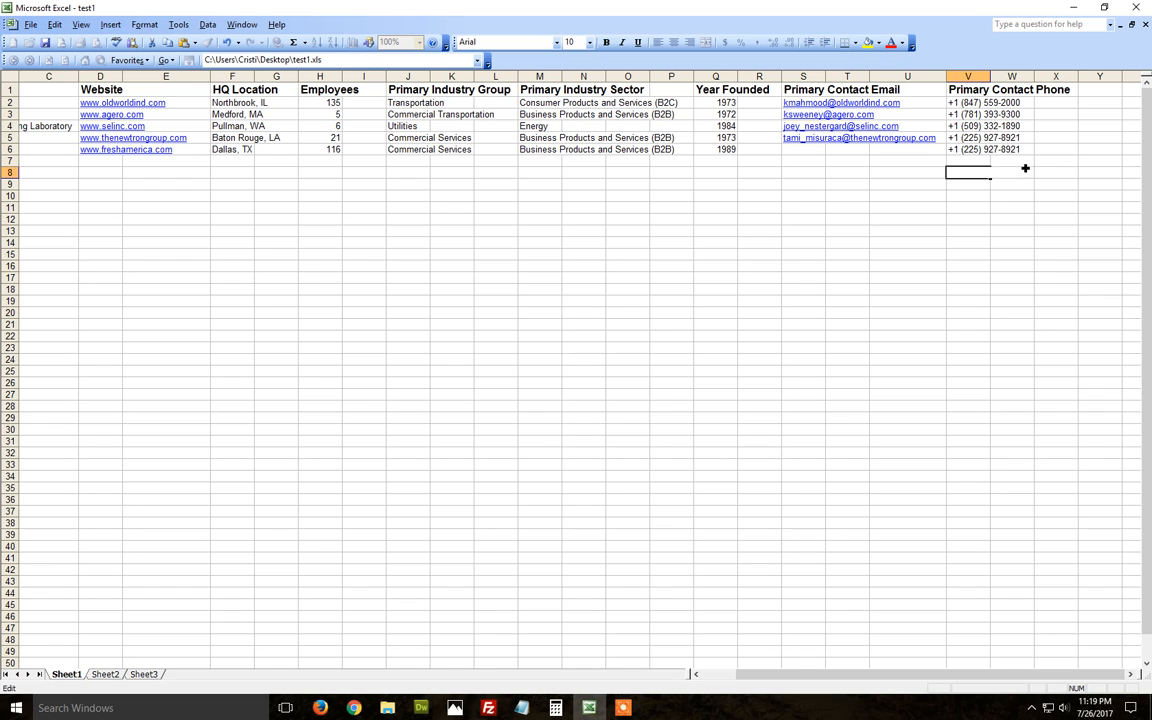
- Format the whole Primary Contact Phone column as Text via Format Cells
left_click(968, 76)
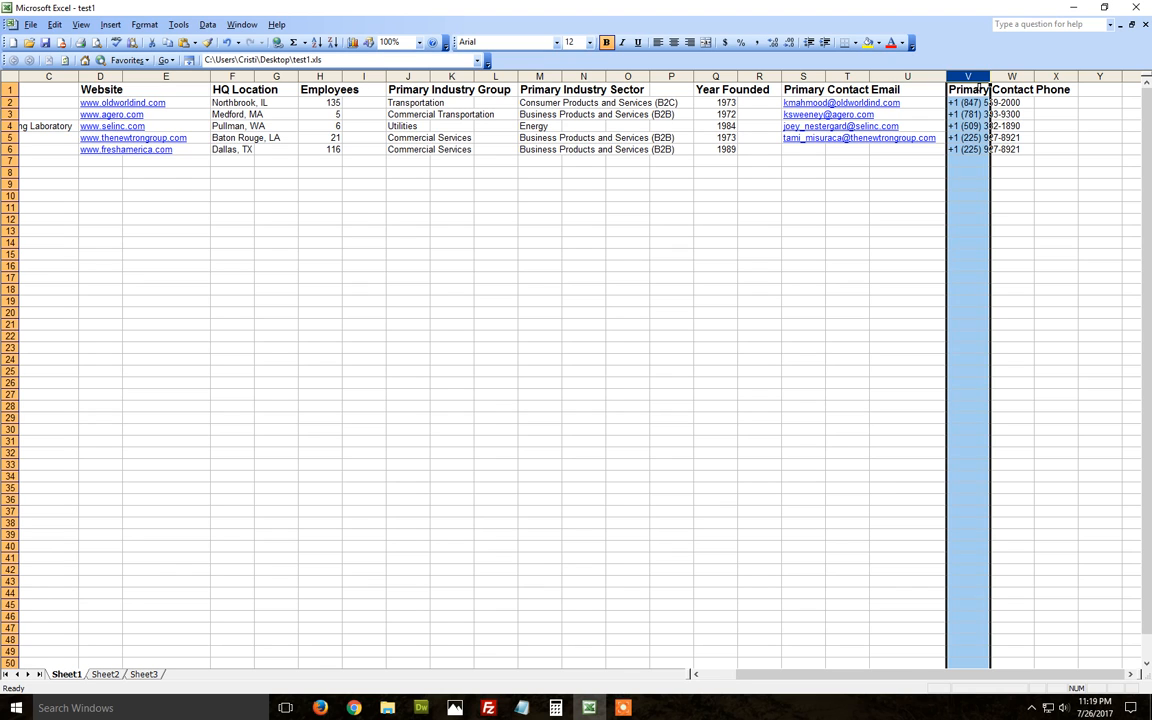
right_click(968, 88)
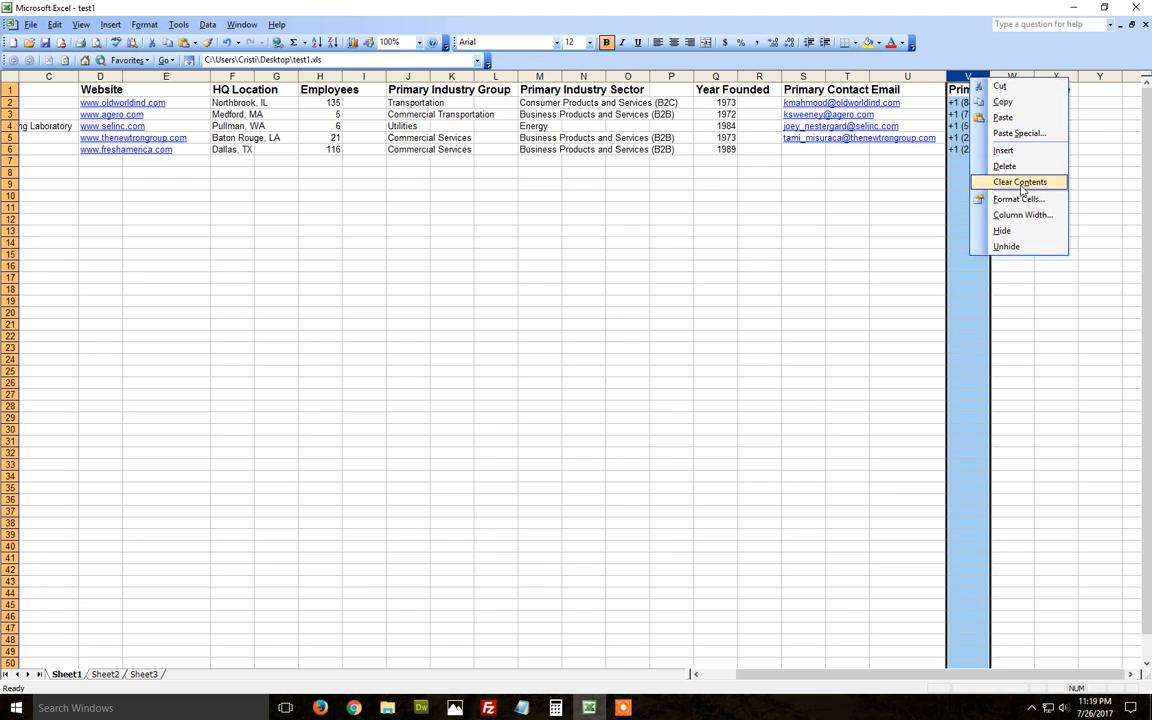
left_click(1018, 198)
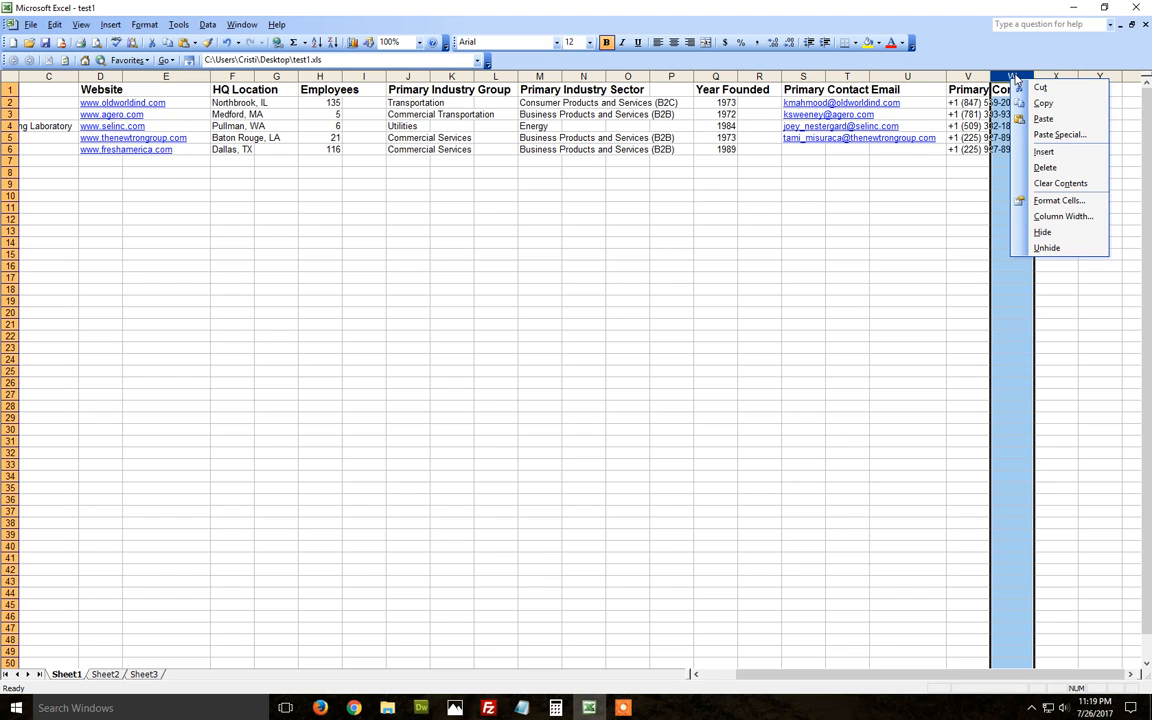
mouse_move(1058, 200)
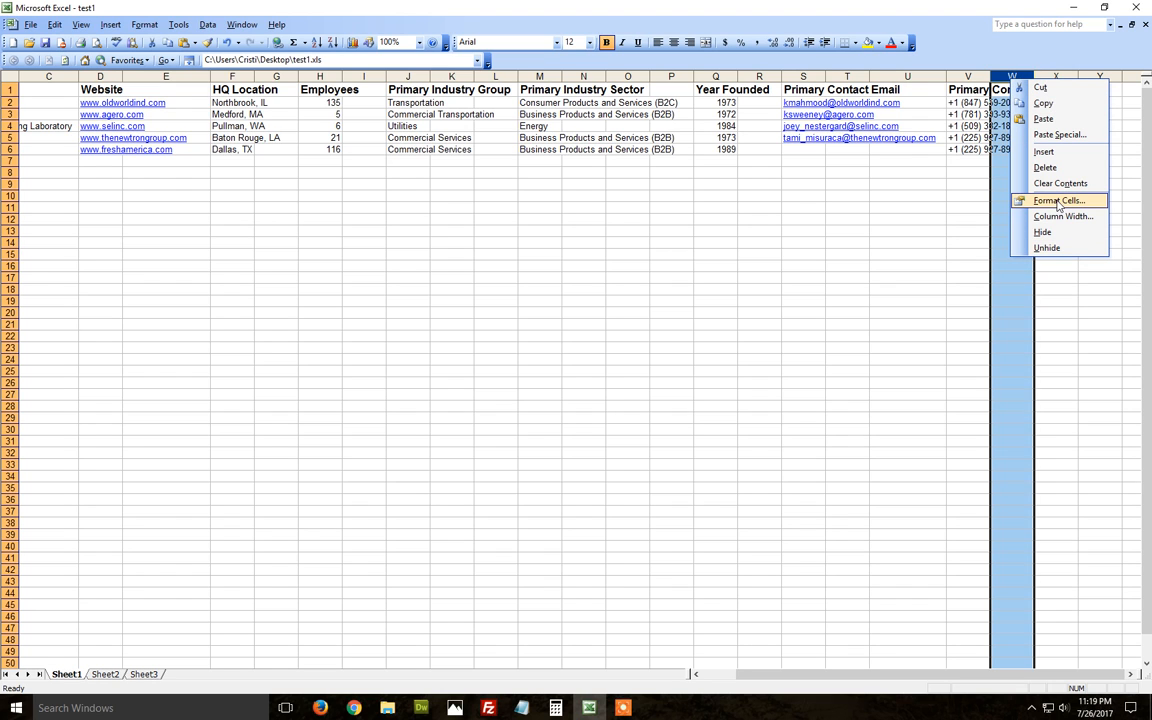
left_click(1056, 200)
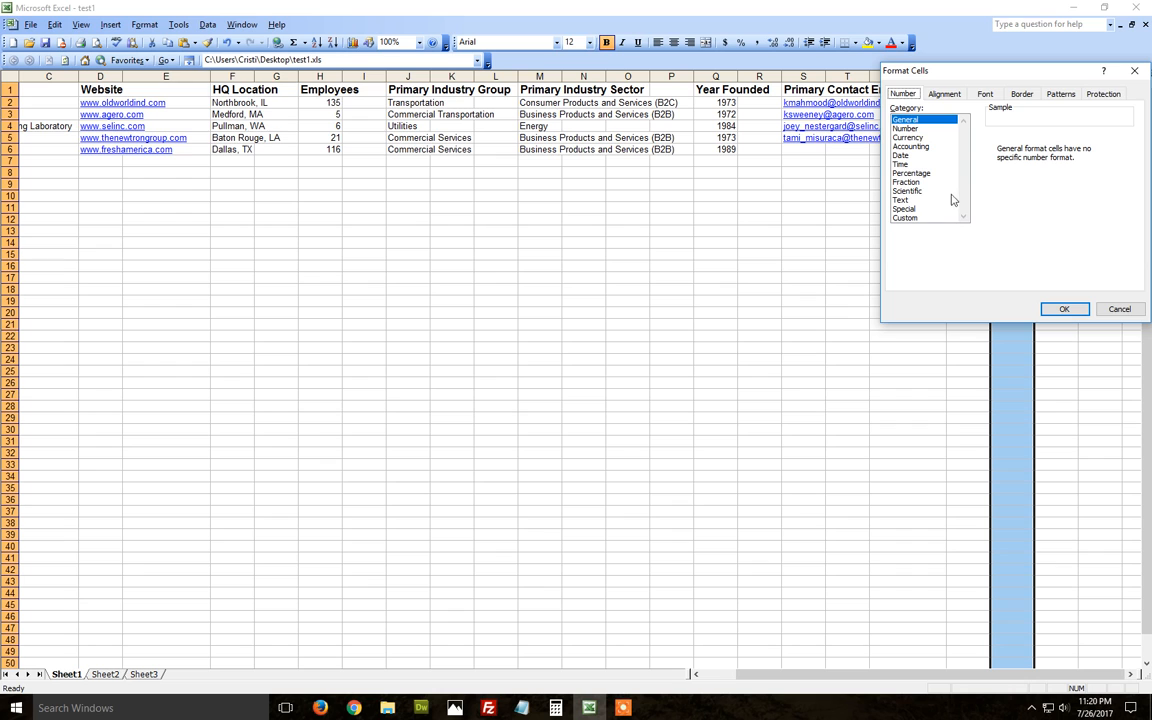
left_click(1064, 308)
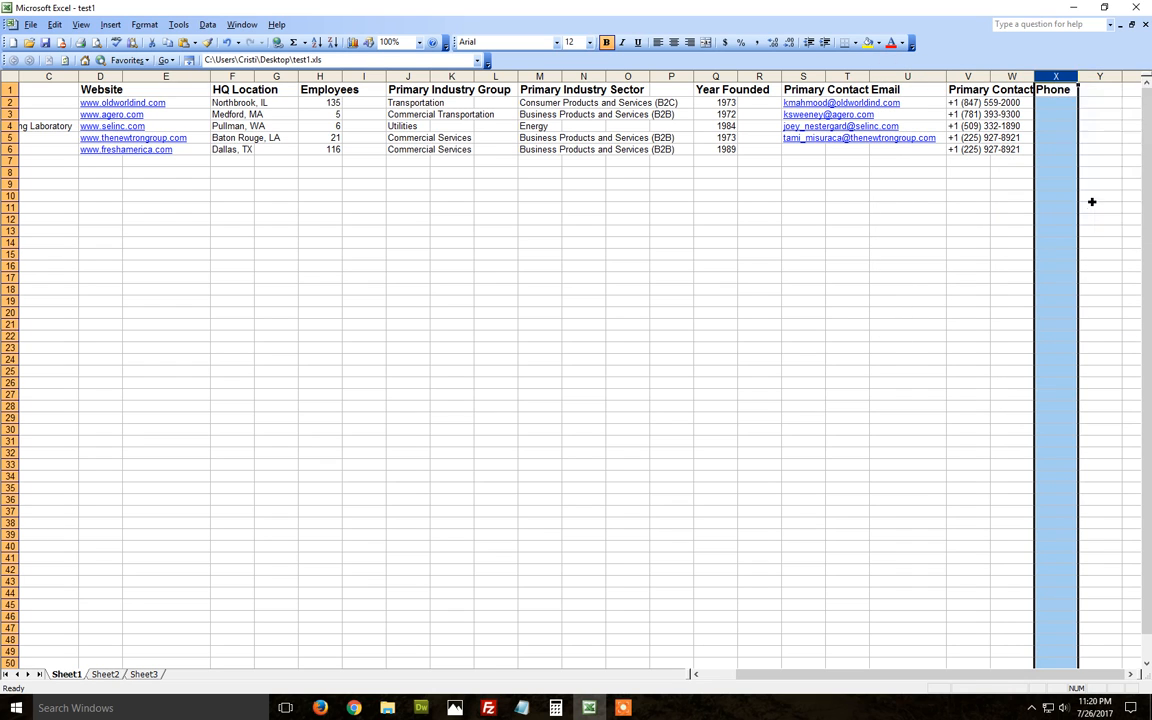
mouse_move(944, 198)
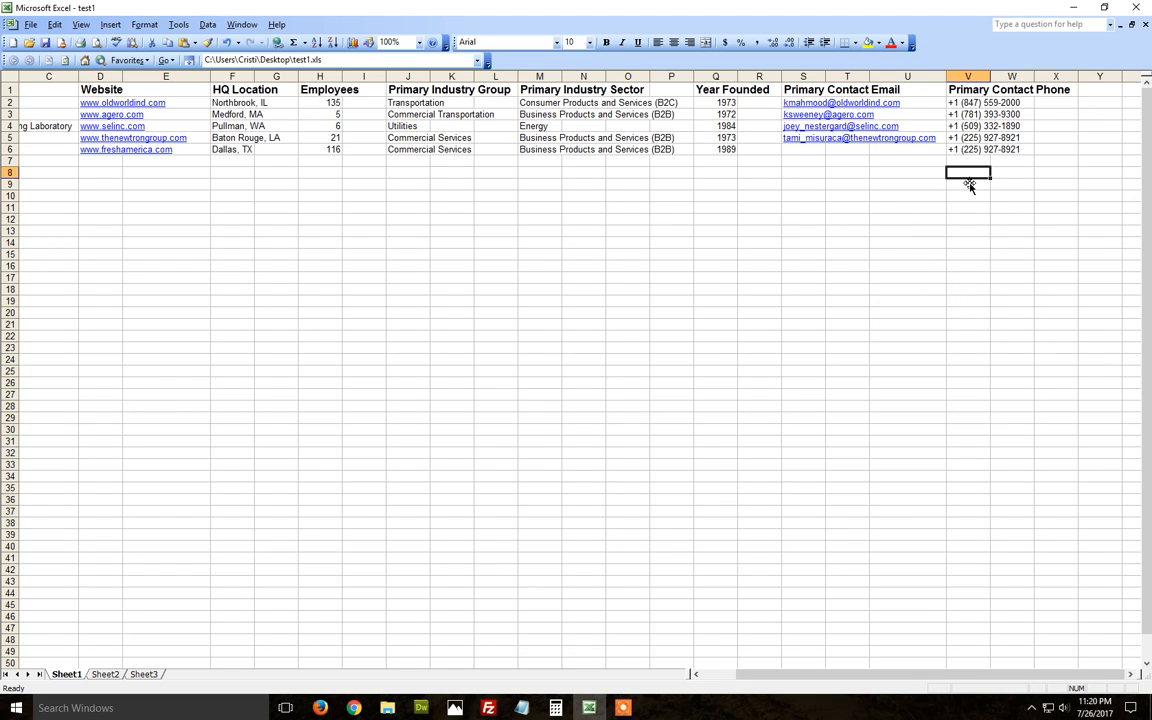
type("+")
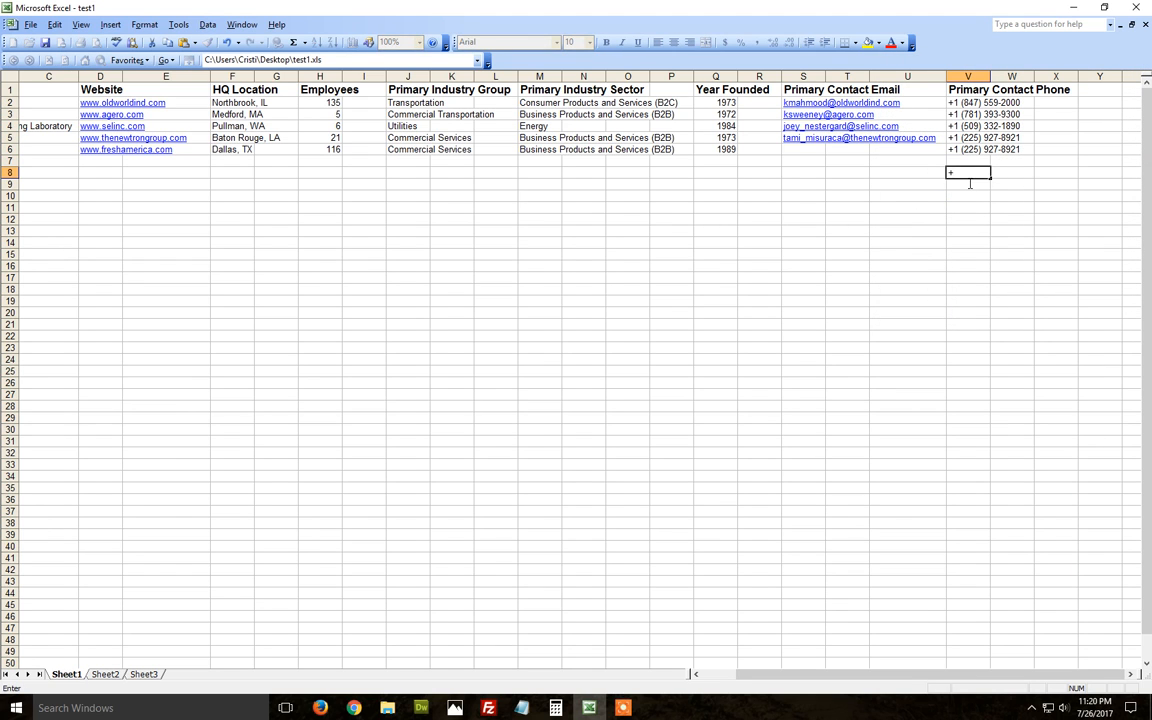
type("1")
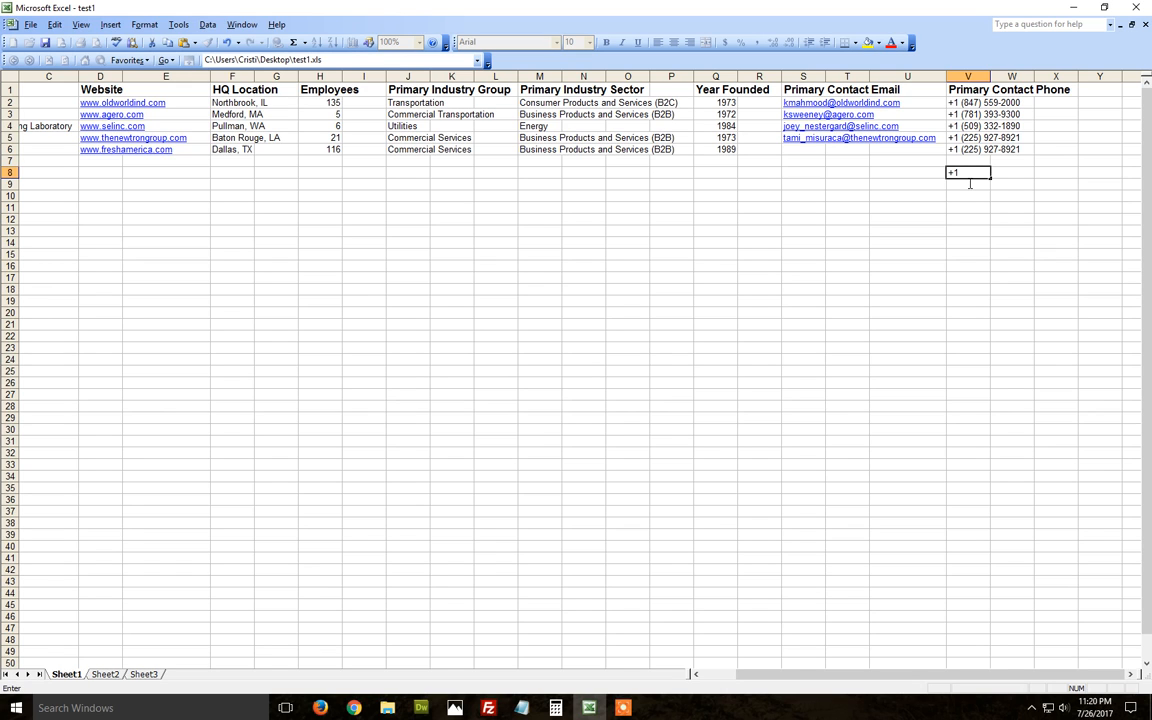
type("(800) 672")
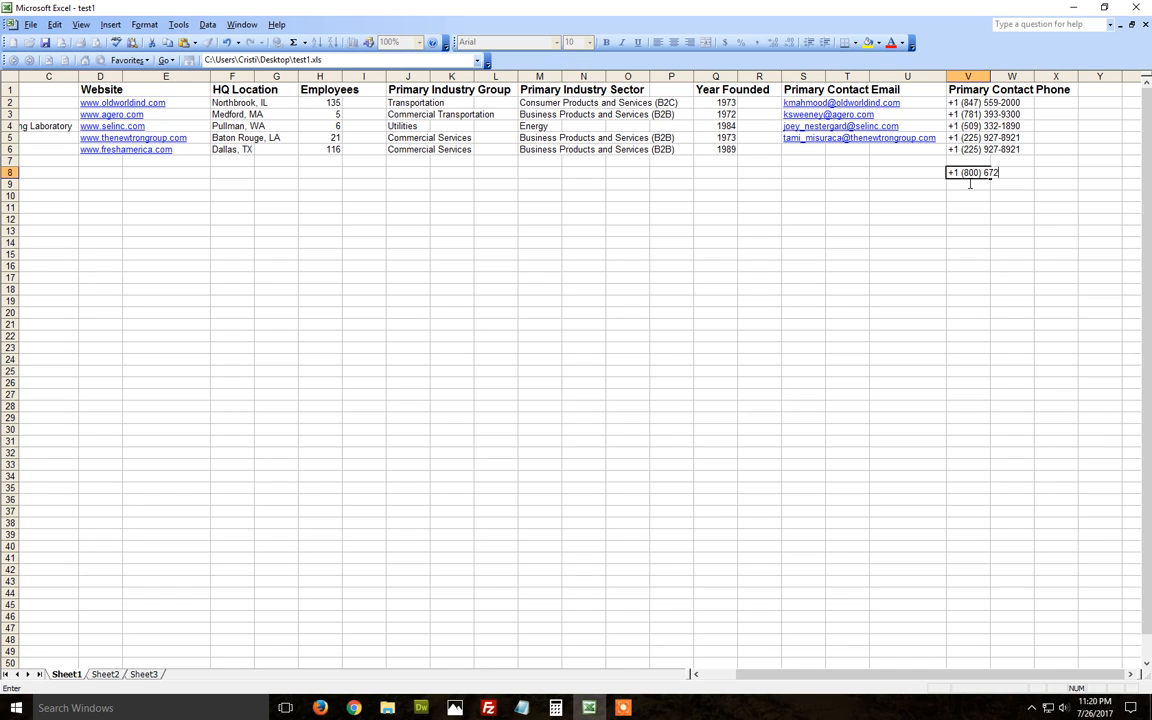
type("-0869")
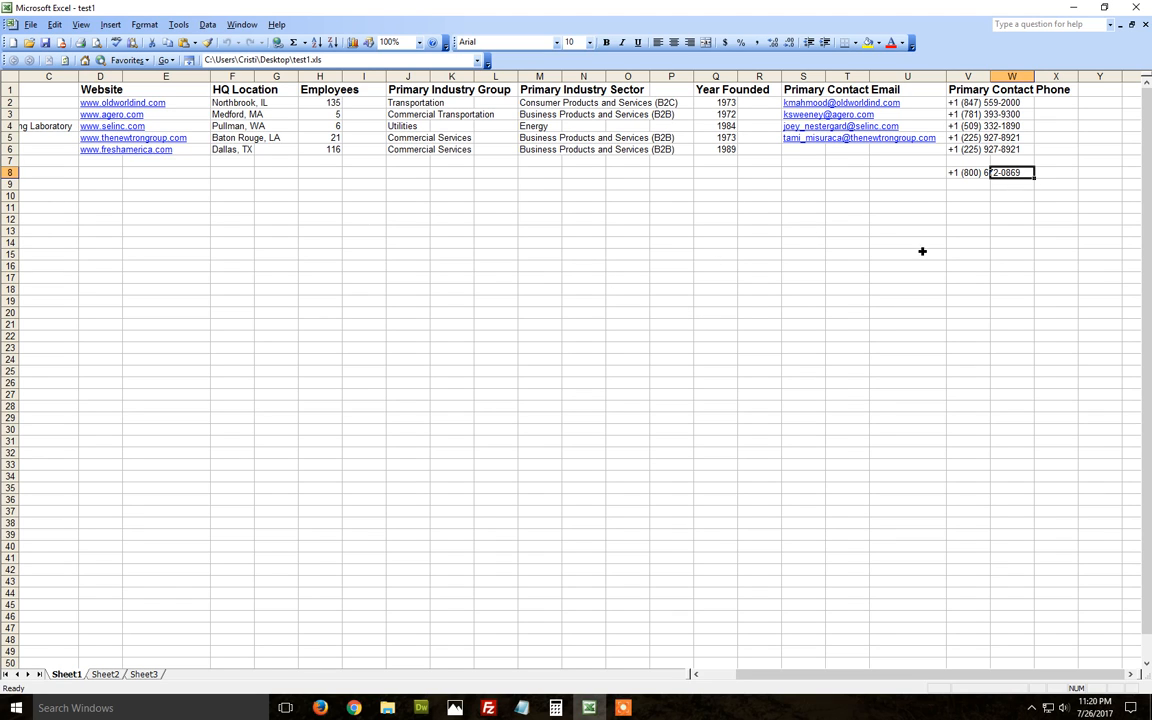
mouse_move(944, 280)
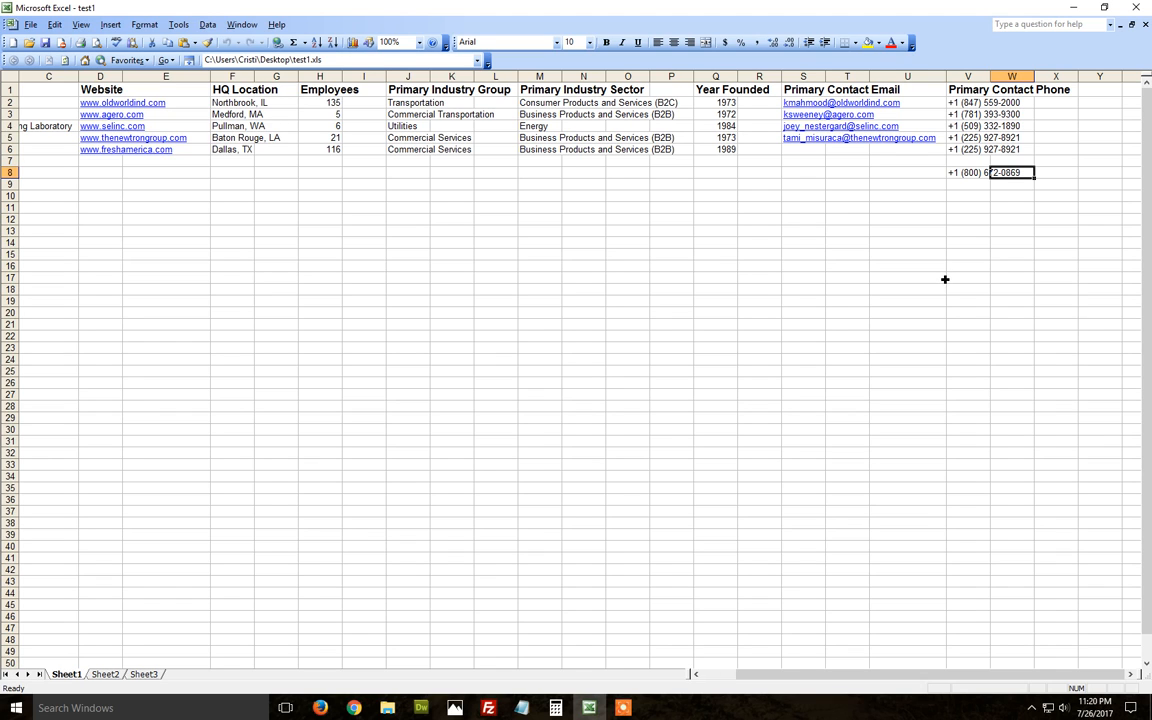